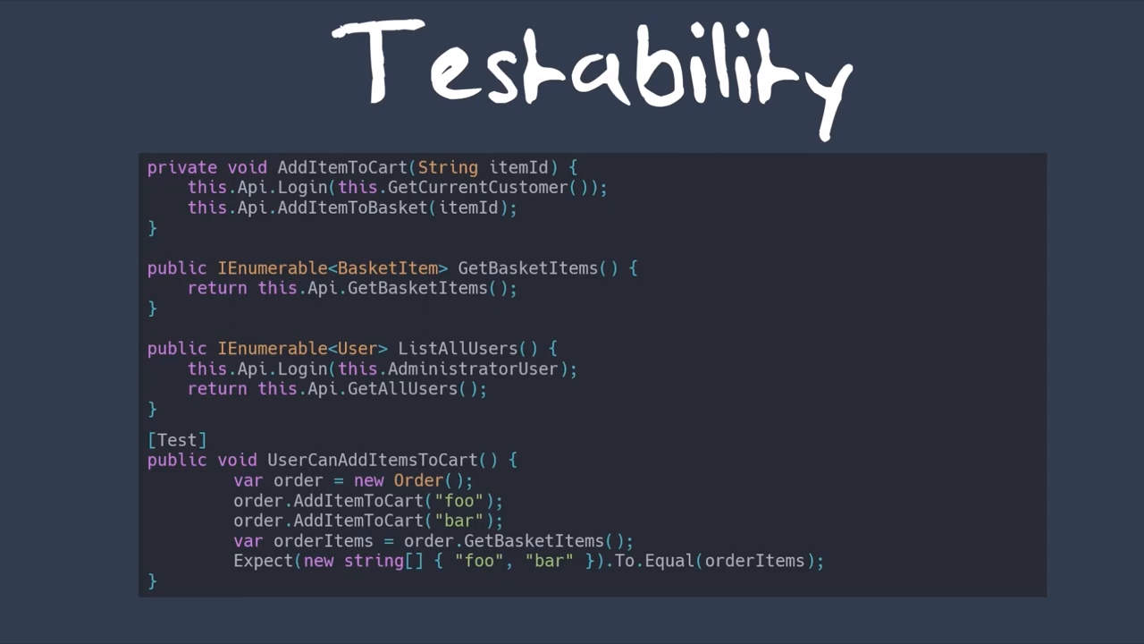
{"action": "key", "text": "Right"}
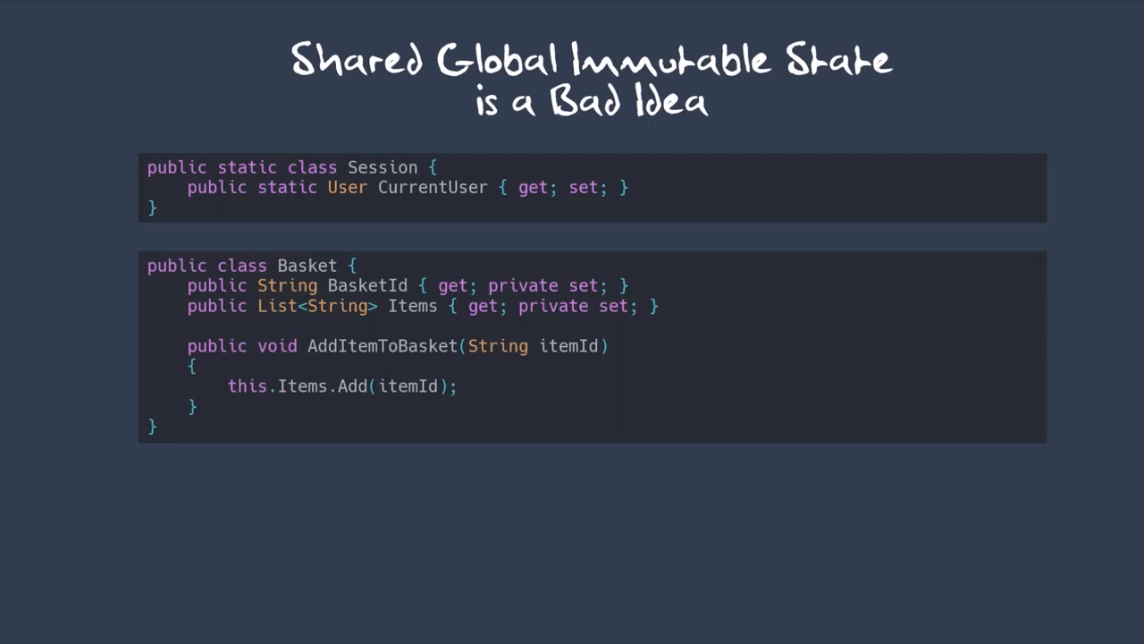
{"action": "key", "text": "Right"}
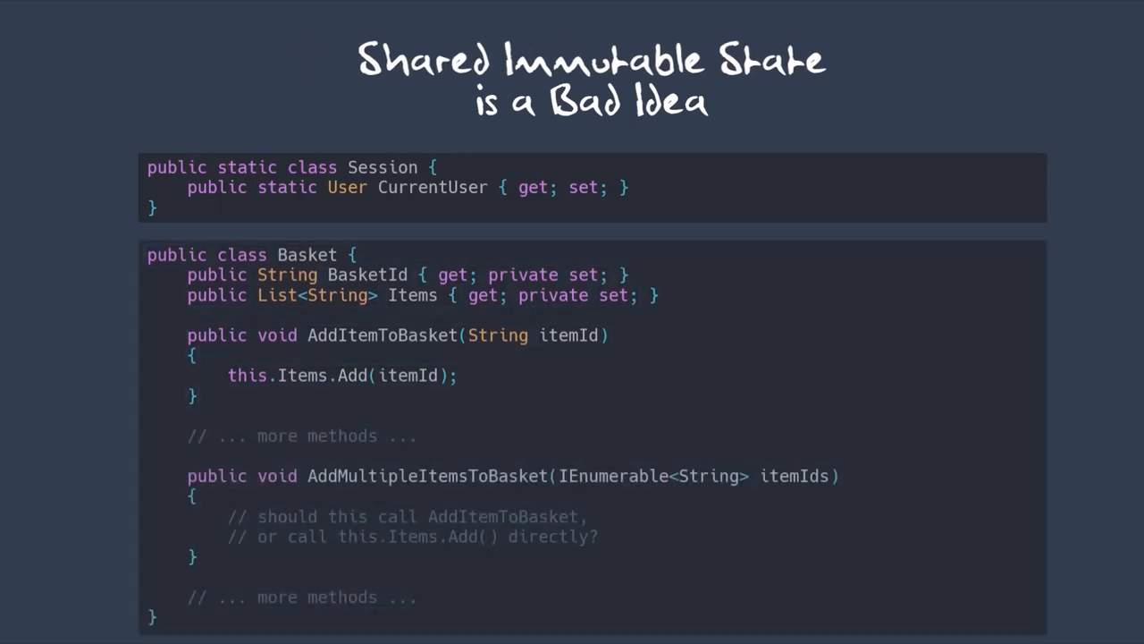